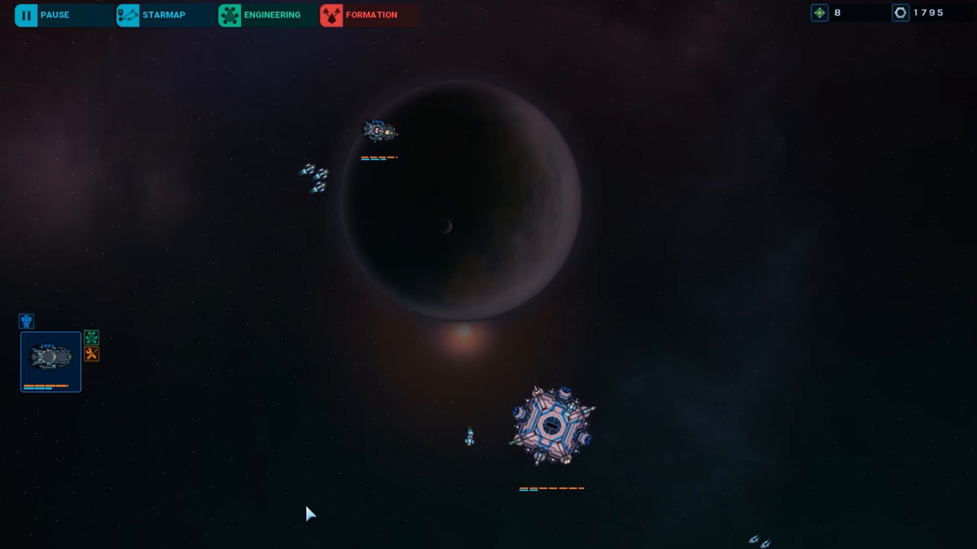
Step: Jump the fleet from the dark-planet station sector to the banded brown planet sector
left_click(165, 14)
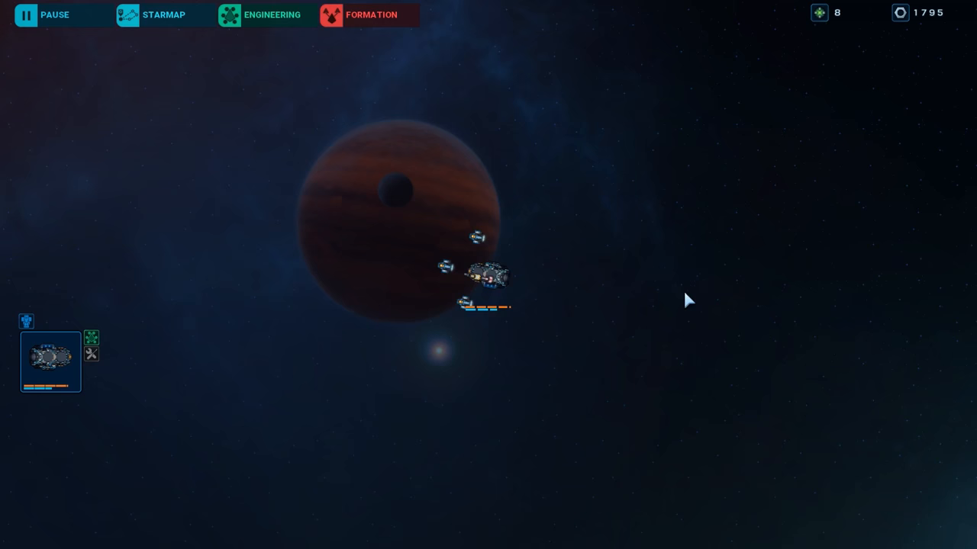
Step: View the fleet's Reinforcement formation panel, then close it
left_click(371, 14)
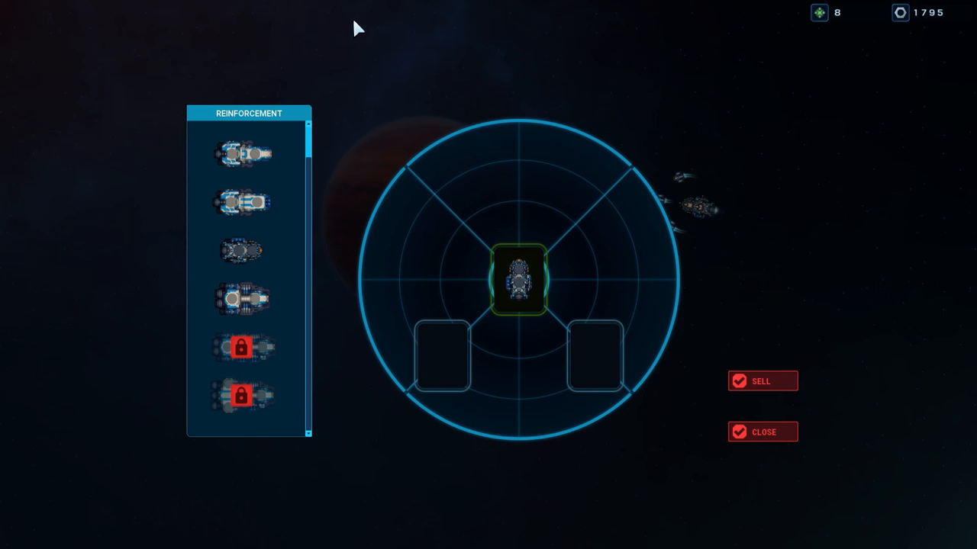
left_click(242, 297)
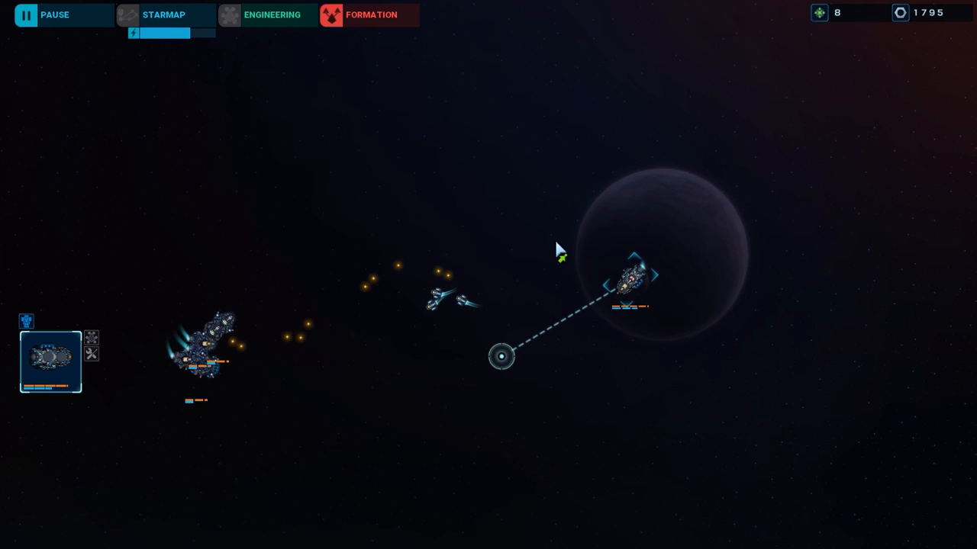
Step: Move the flagship against the nearby enemy ship, then head for the station sector
left_click(591, 114)
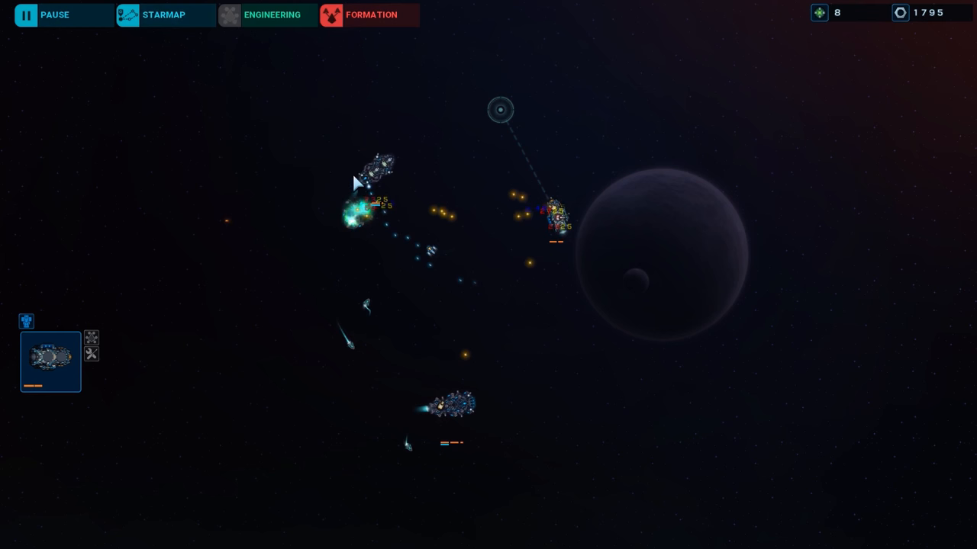
left_click(163, 14)
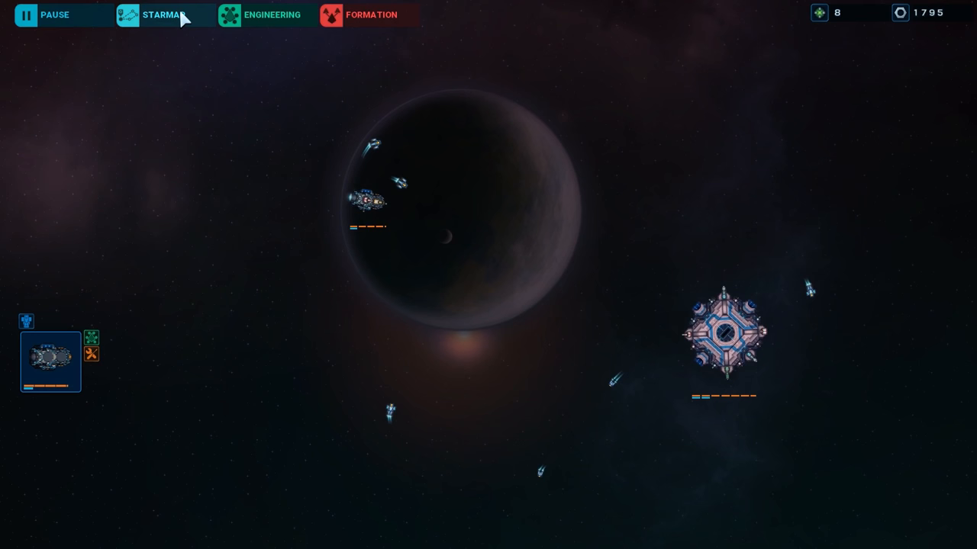
Step: Jump from the station sector to the banded brown planet sector via the Starmap
left_click(163, 15)
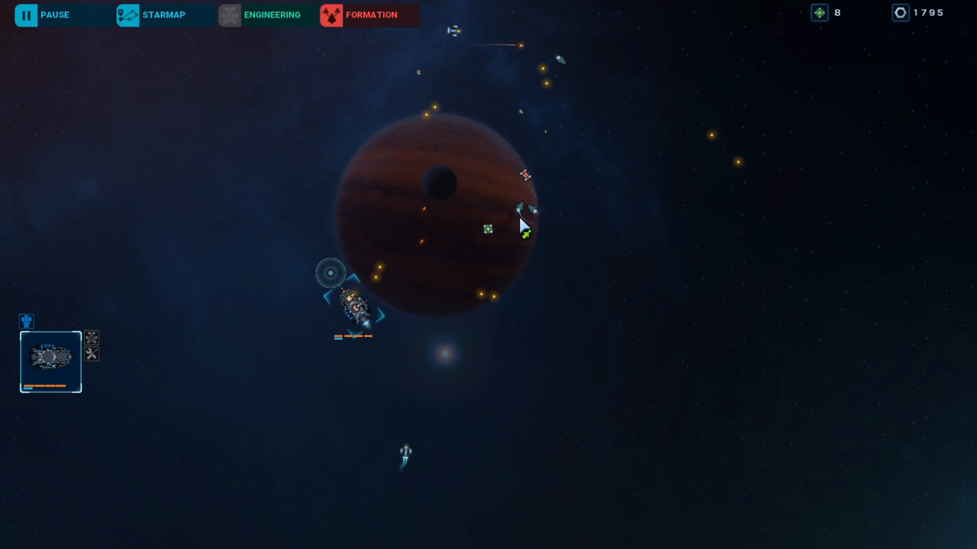
Step: Attack the enemy beside the brown planet and reposition the flagship until the sector clears
left_click(328, 179)
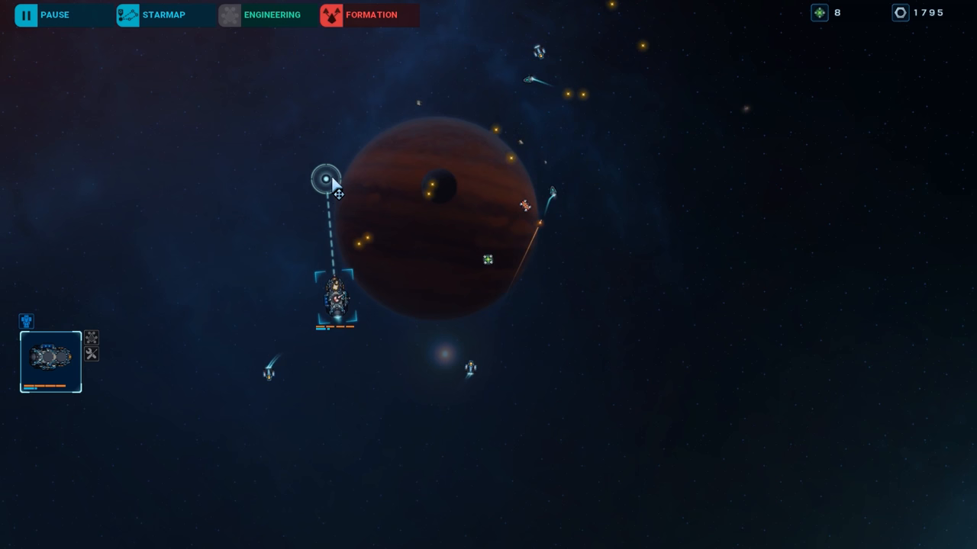
left_click(515, 140)
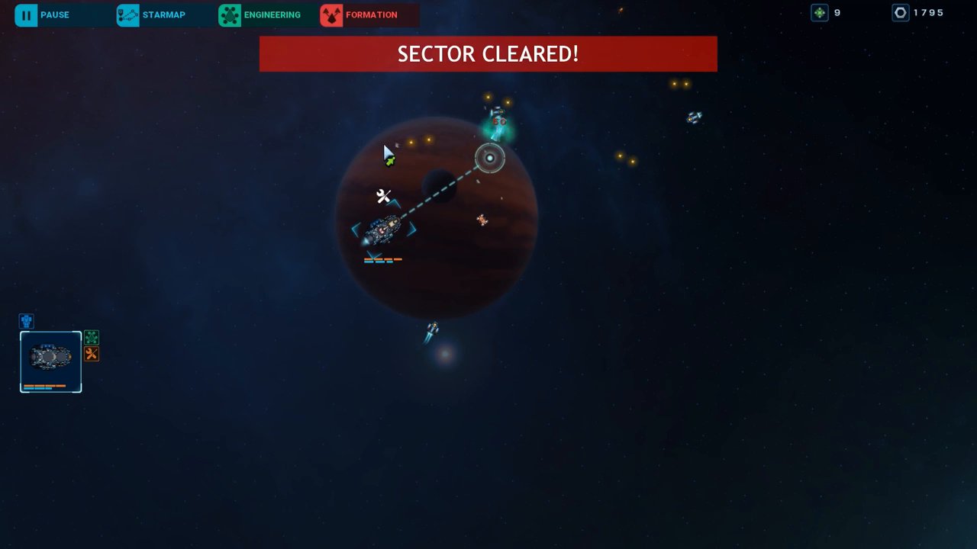
Step: Reposition the flagship to clear the grey-planet sector and reach the BSE Guardian cargo screen
left_click(163, 15)
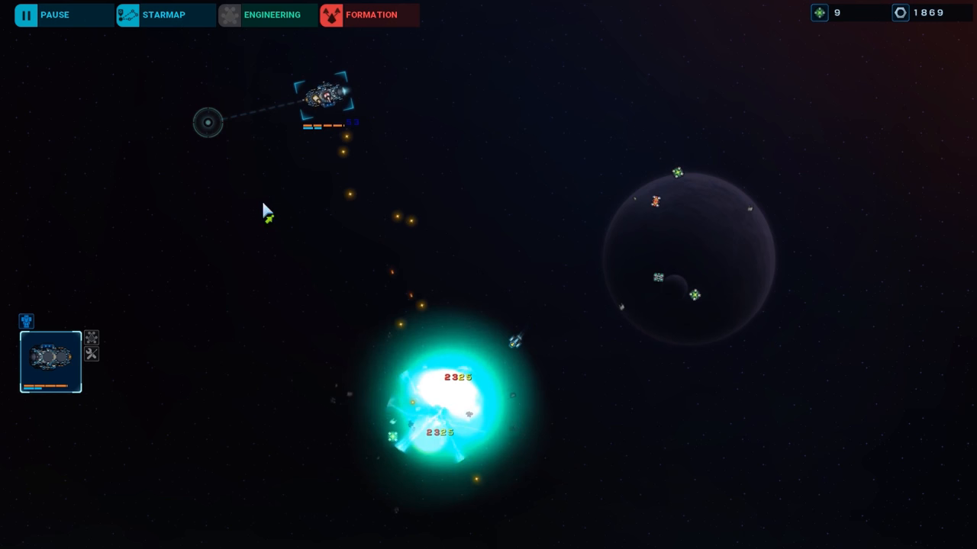
left_click(610, 252)
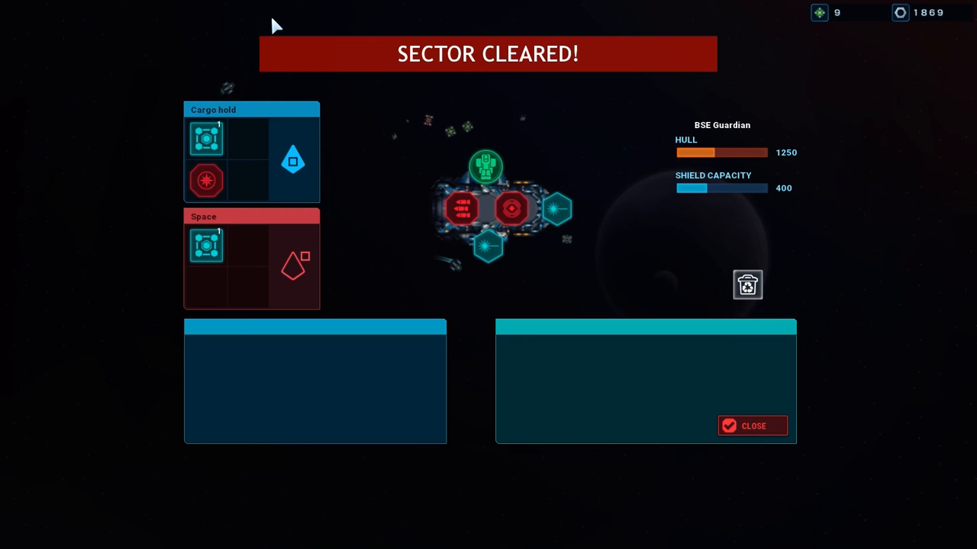
Step: Close the BSE Guardian loadout and send the fleet to the large blue planet sector
left_click(751, 426)
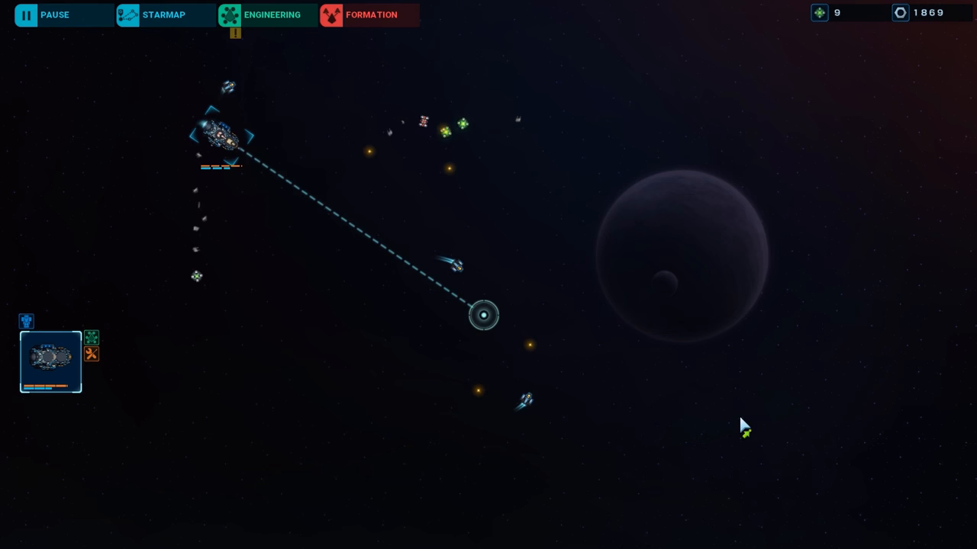
left_click(164, 15)
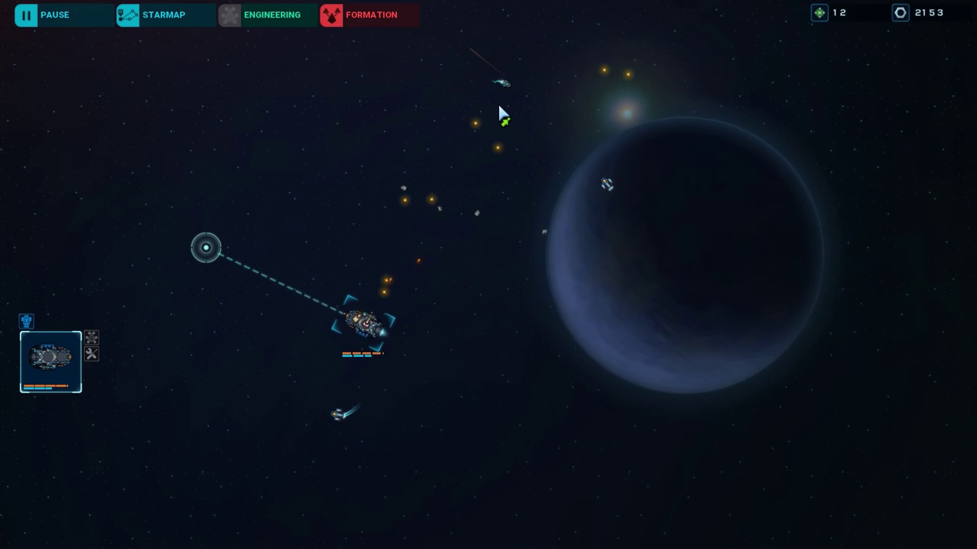
Step: Send the flagship against the big warship near the city-lights planet and check the Starmap
left_click(164, 15)
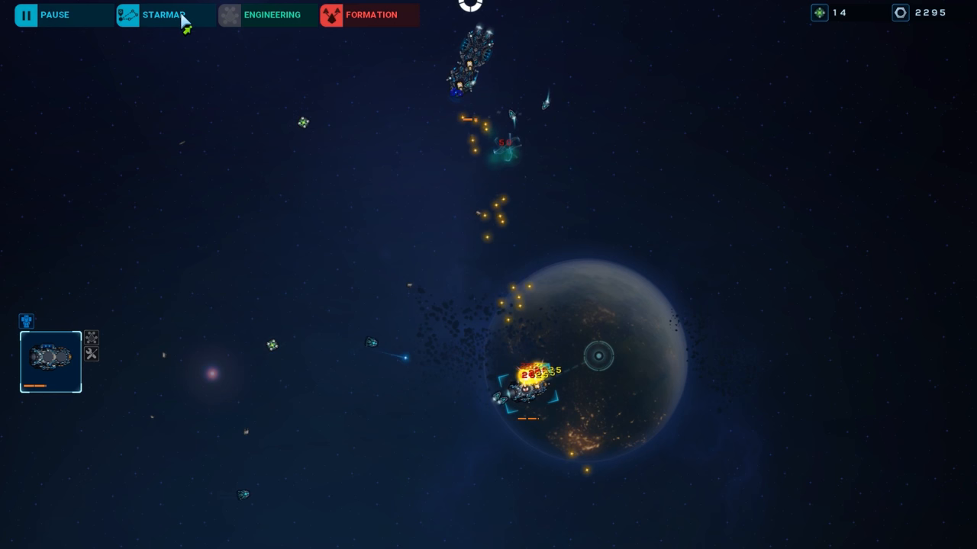
left_click(164, 14)
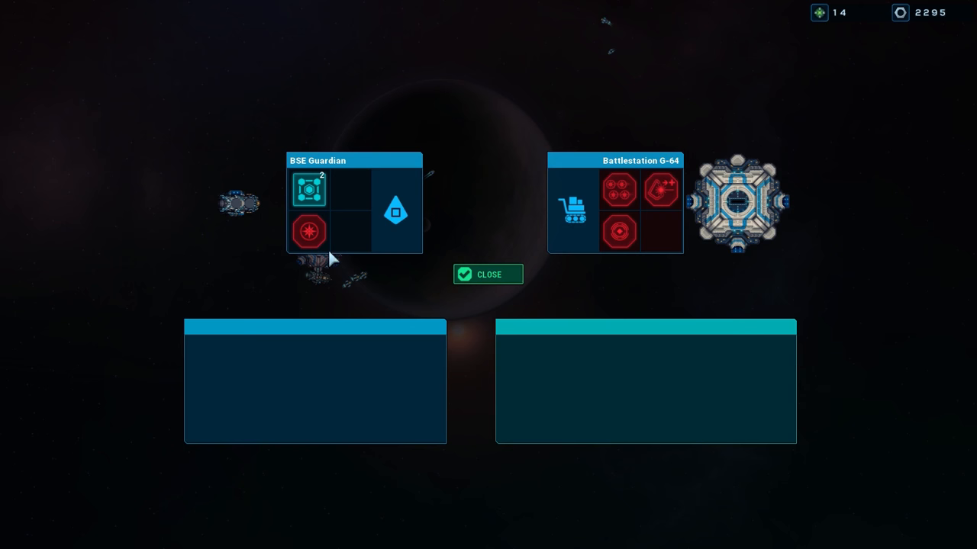
Step: Buy upgrades at Battlestation G-64, then close the ship layout to return to space
left_click(615, 189)
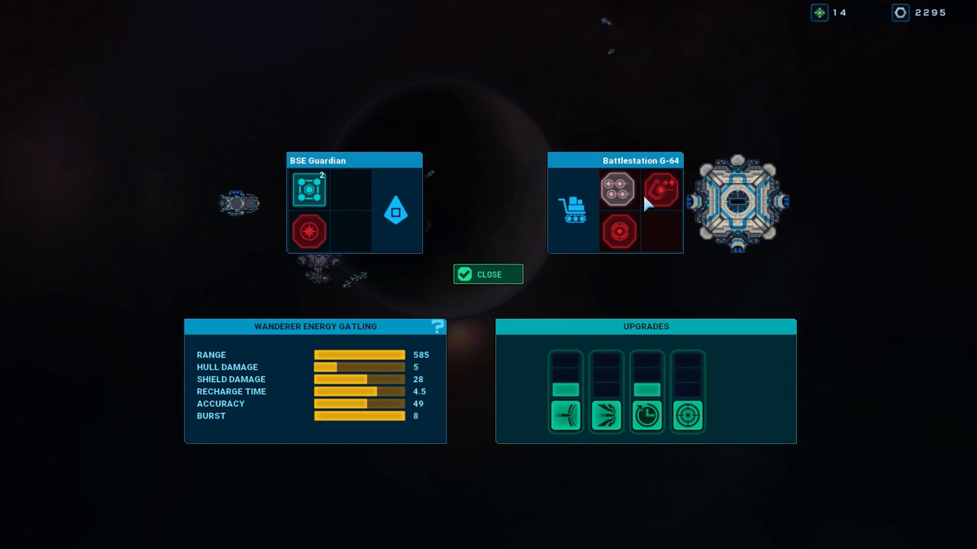
left_click(618, 233)
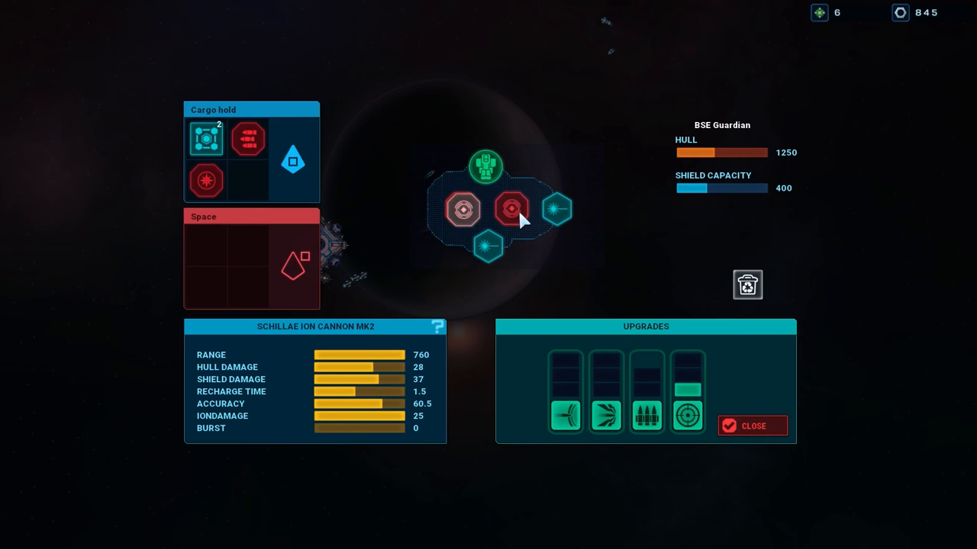
left_click(752, 425)
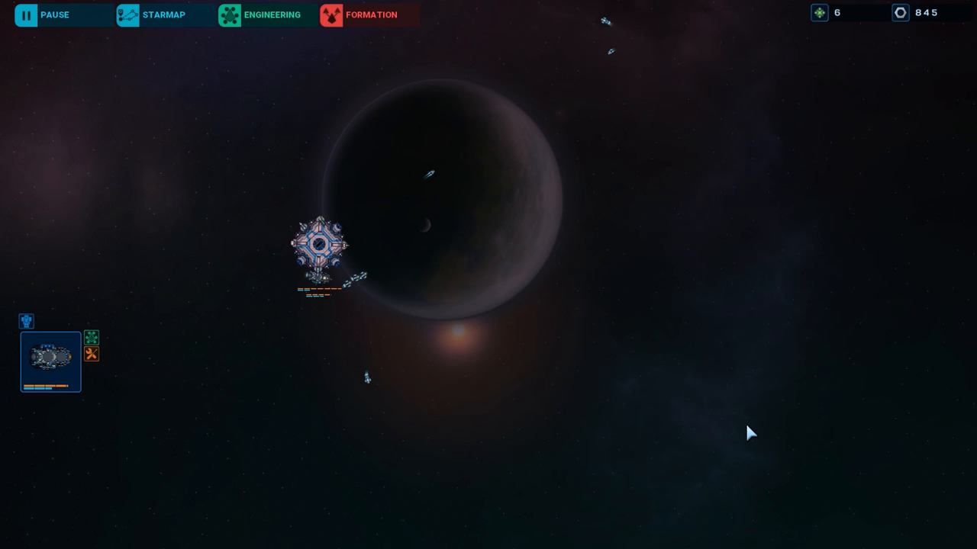
Step: Jump to the next star system and move the carrier toward the enemy fighters
left_click(163, 14)
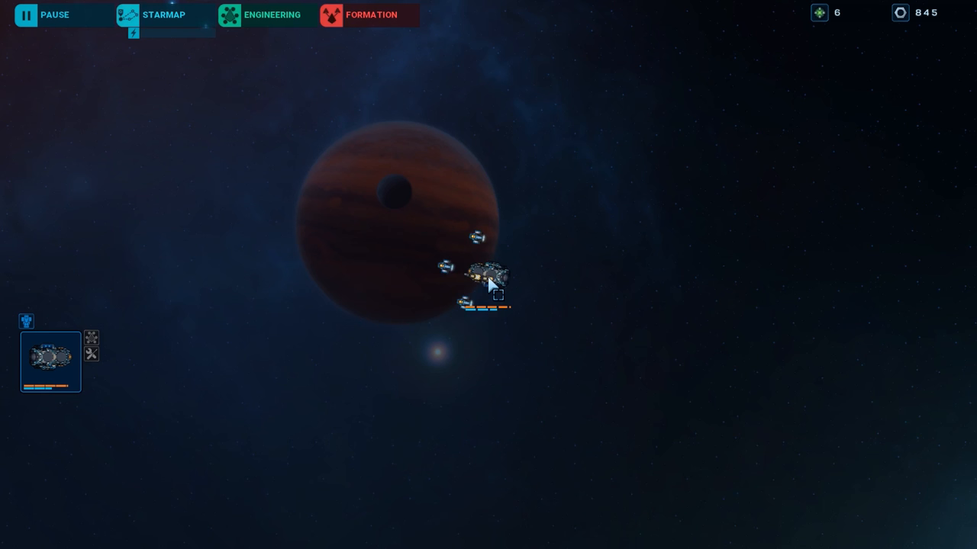
left_click(559, 300)
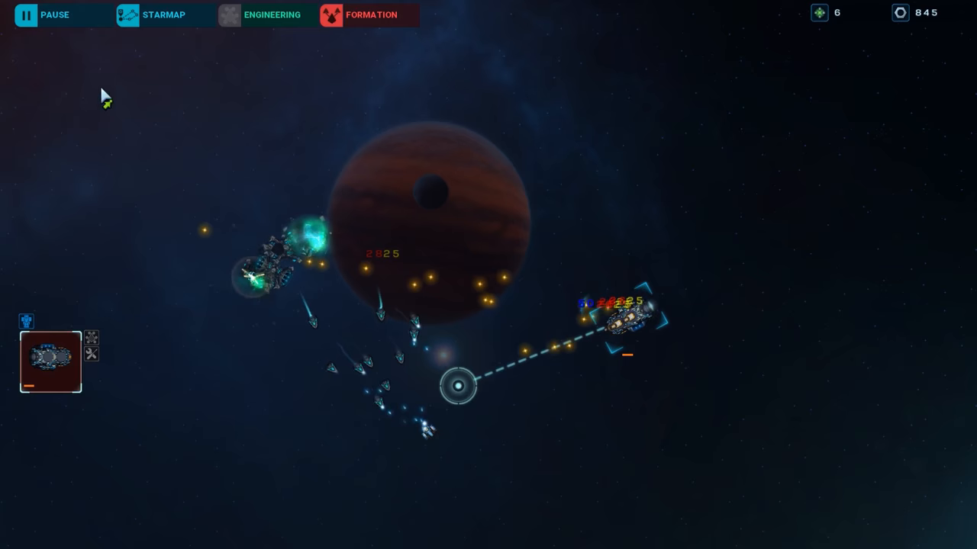
Step: Jump to the dark-planet system and win the fight, raising currency to 1005
left_click(163, 15)
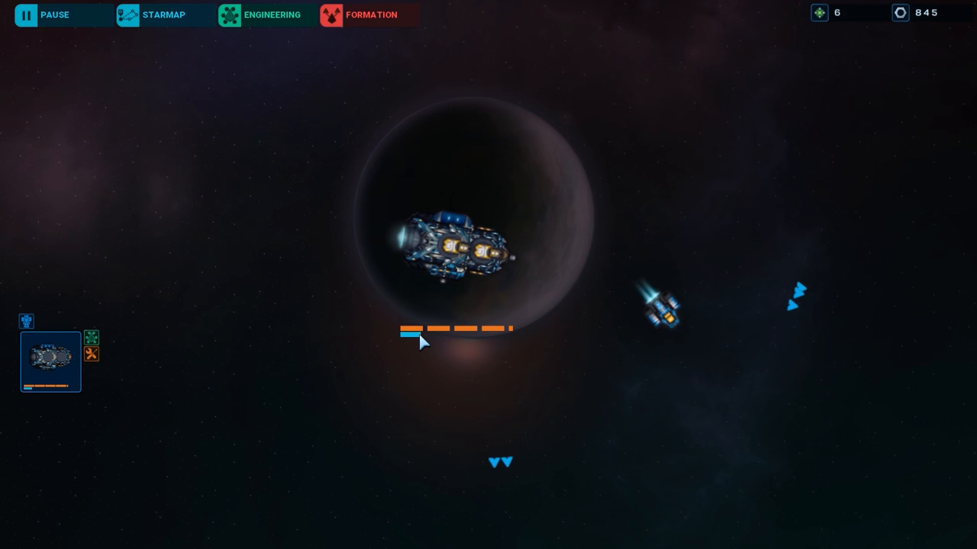
left_click(163, 15)
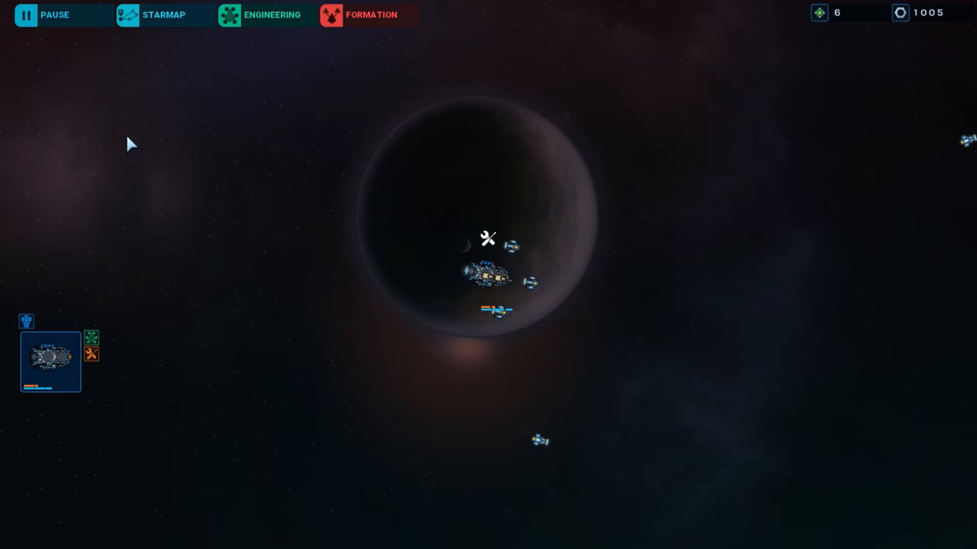
Step: Jump to the banded brown gas giant and set the carrier's waypoint across it
left_click(164, 15)
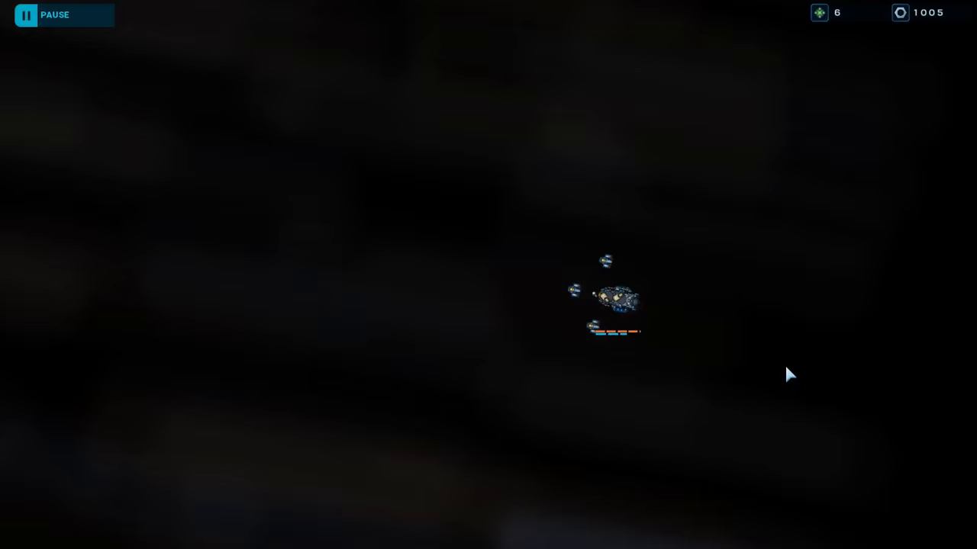
left_click(614, 297)
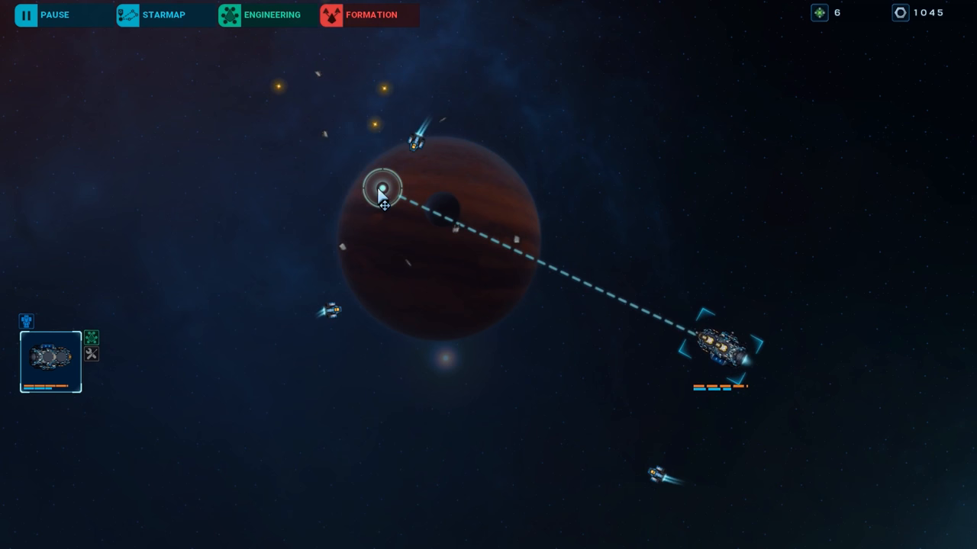
Step: Jump to the grey-planet system and view the BSE Guardian's cargo hold layout
left_click(164, 14)
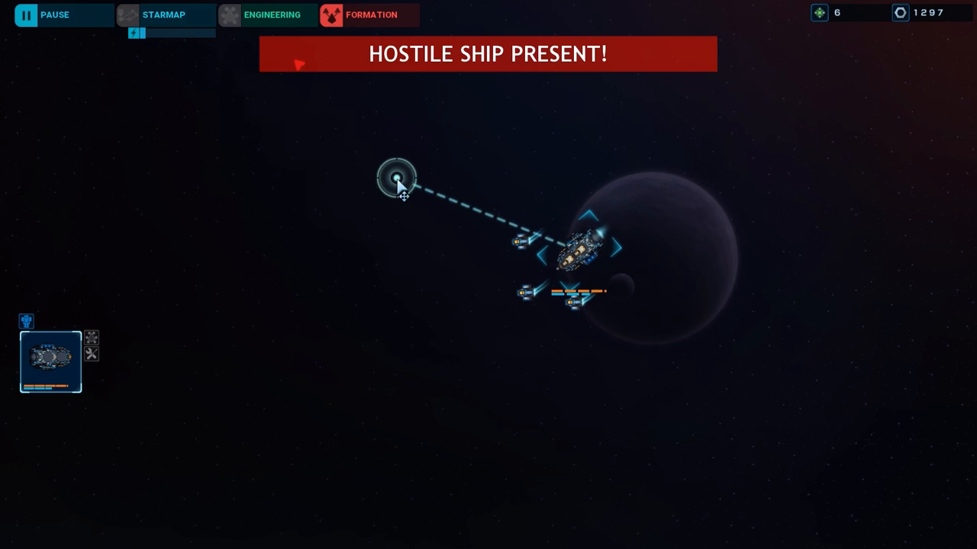
left_click(395, 178)
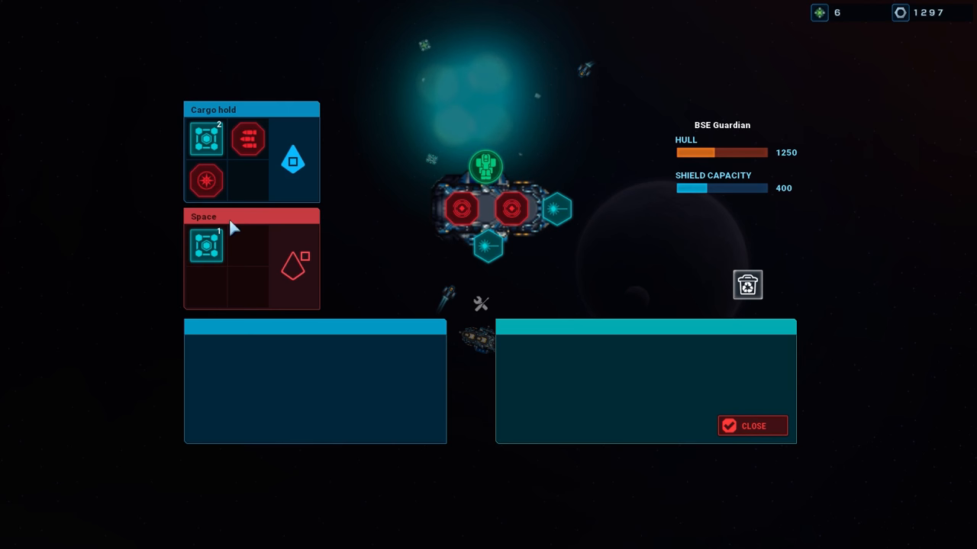
Step: Leave the cargo hold screen and steer the carrier toward the lower area
left_click(752, 426)
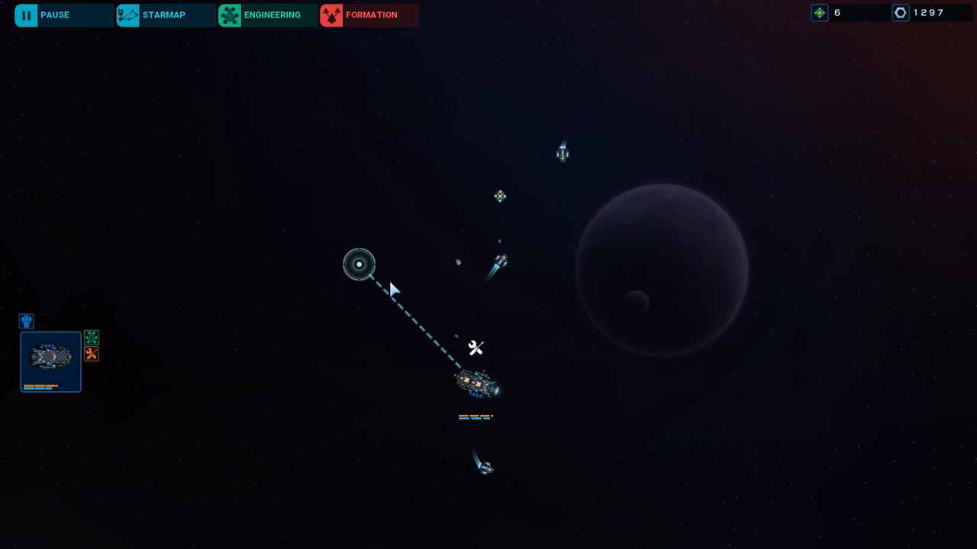
left_click(164, 15)
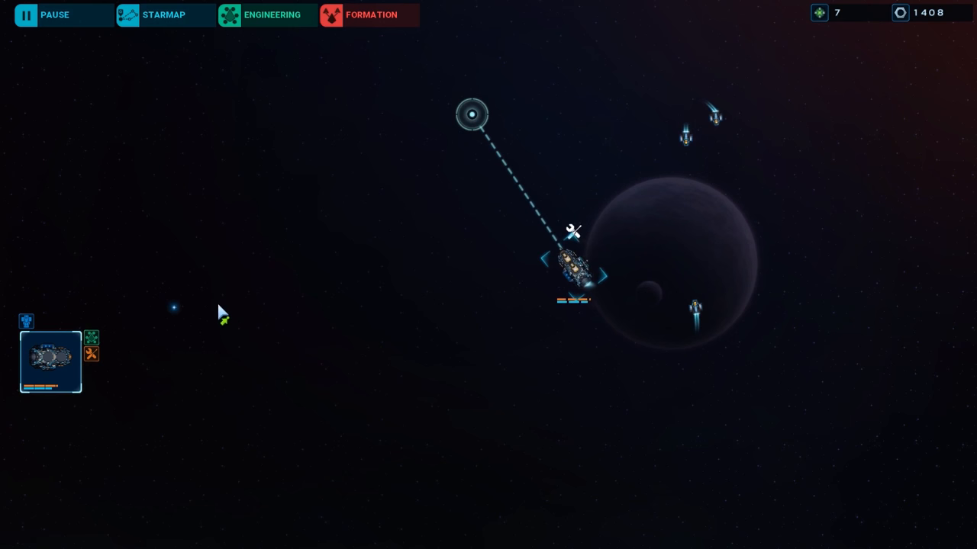
left_click(282, 216)
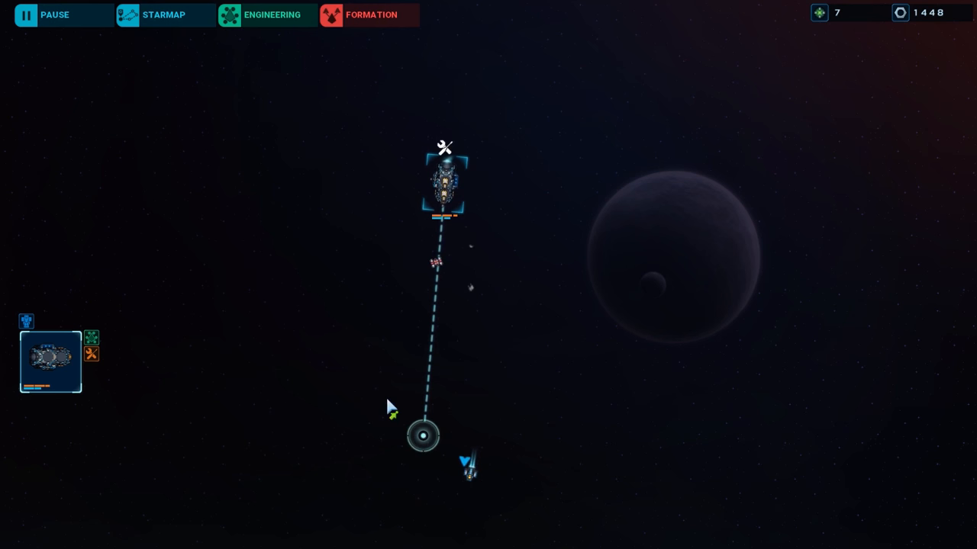
Step: Make two Starmap jumps to reach the enemy fleet at the banded brown planet
left_click(163, 15)
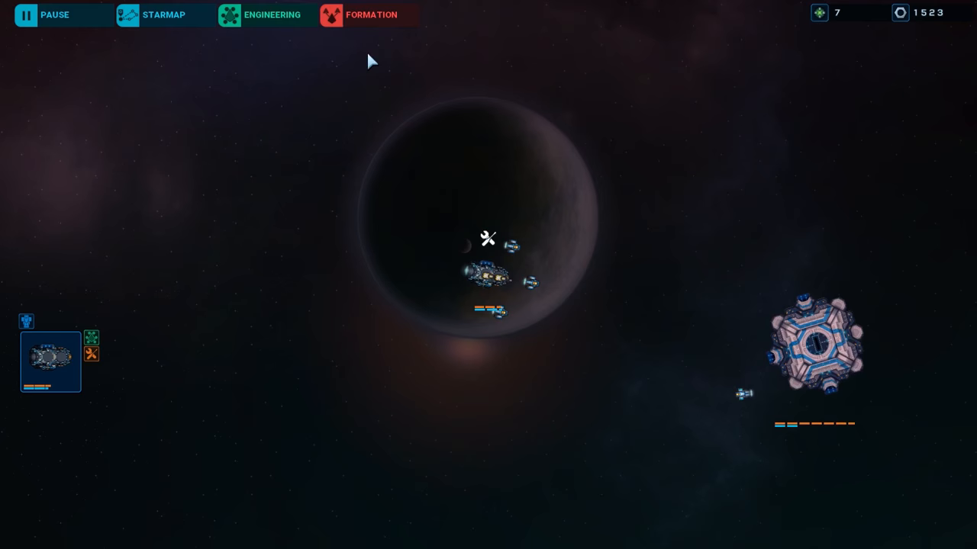
left_click(165, 15)
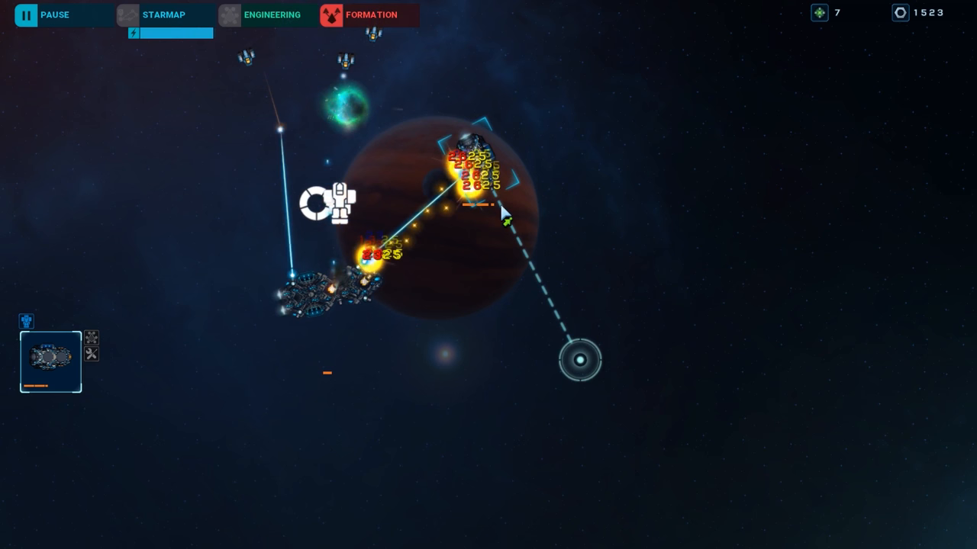
Step: Attack the remaining enemies at the banded brown planet until SECTOR CLEARED appears
left_click(163, 14)
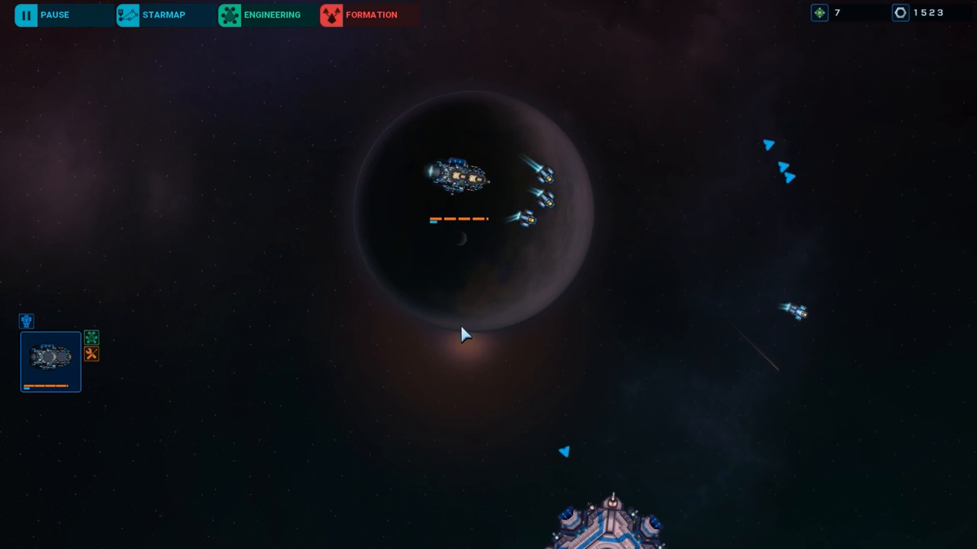
left_click(163, 15)
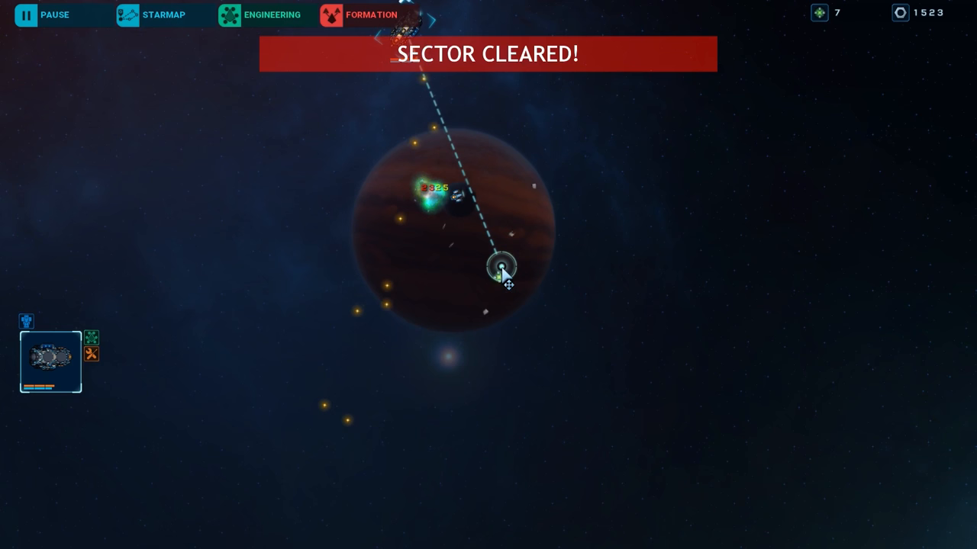
Step: Jump to the next sector and send the flagship toward open space on the right
left_click(165, 13)
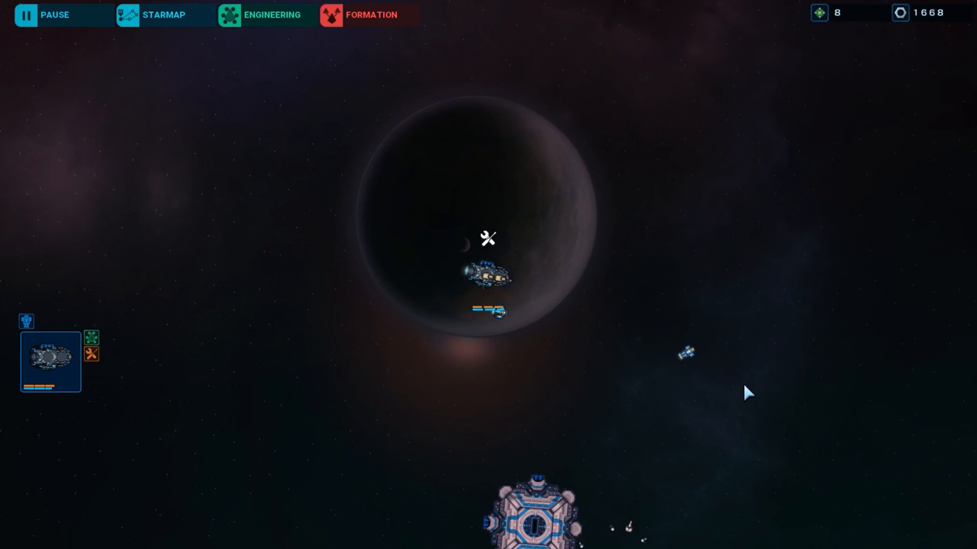
left_click(163, 14)
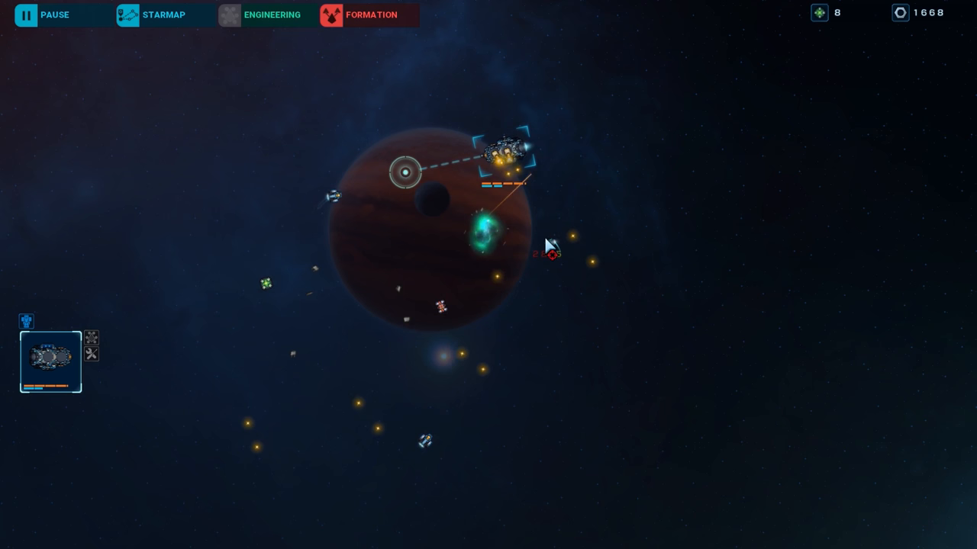
Step: Attack the nearby enemy ship at the brown gas planet
left_click(164, 15)
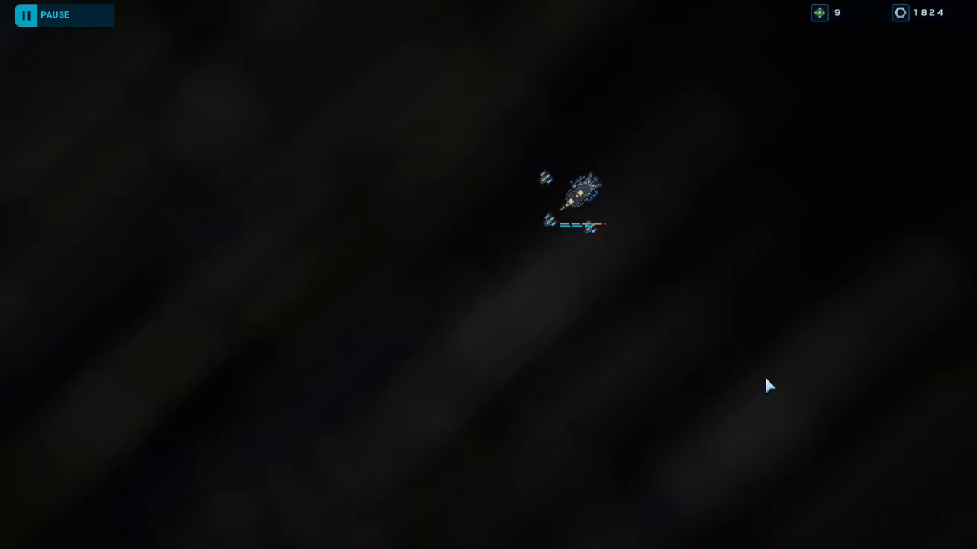
Step: Warp to the blue-planet sector and set a new destination for the flagship
left_click(584, 198)
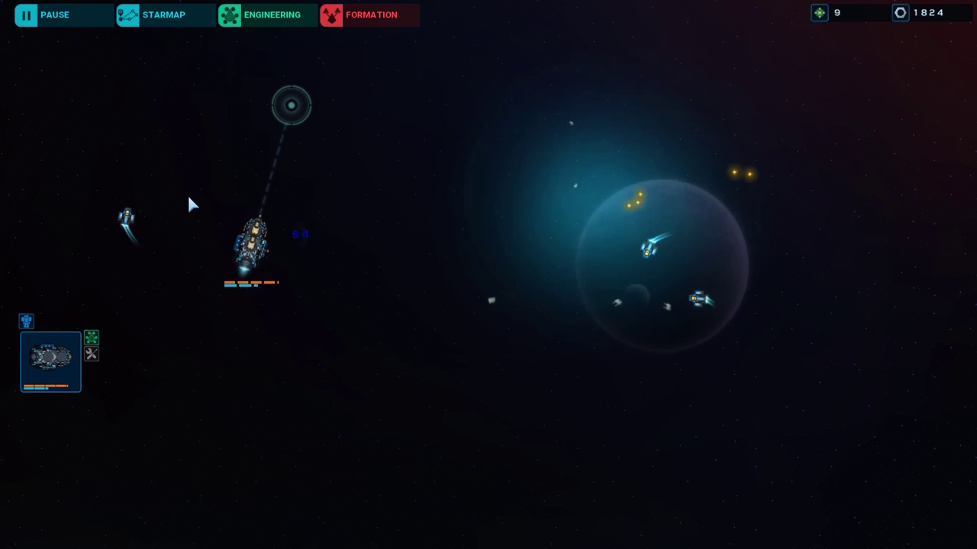
left_click(163, 15)
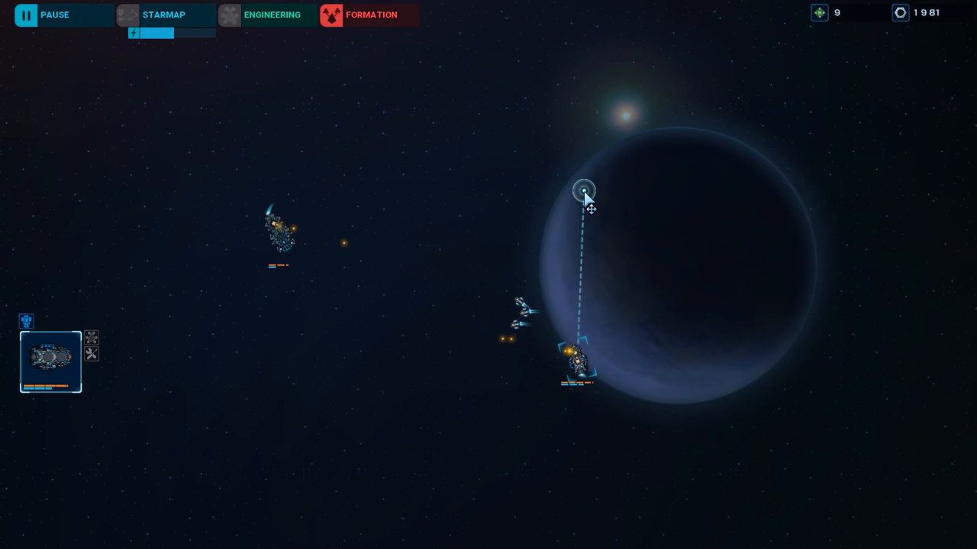
Step: Set the flagship's waypoint at the top edge of the dark blue planet
left_click(469, 191)
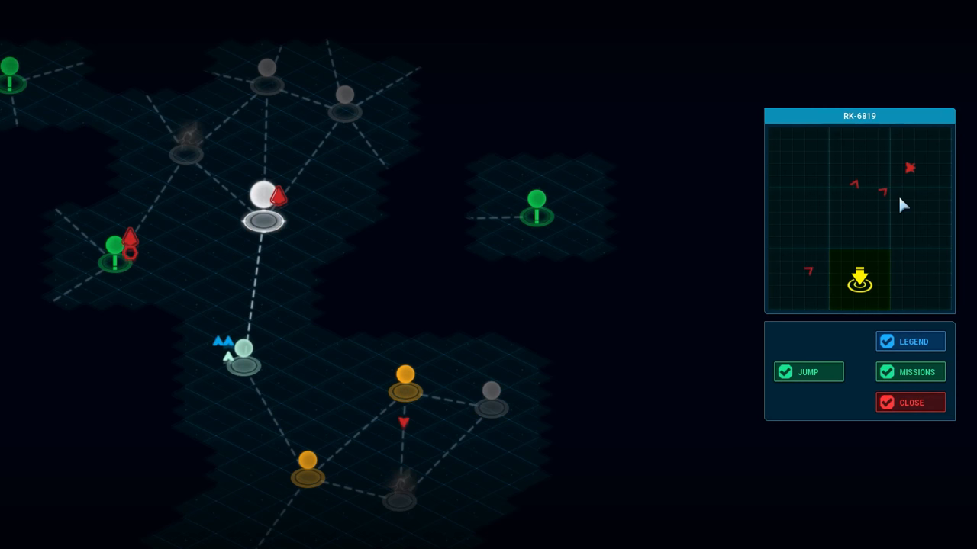
Step: Finish off the last enemies near the city-lit planet, then open the star map
left_click(807, 371)
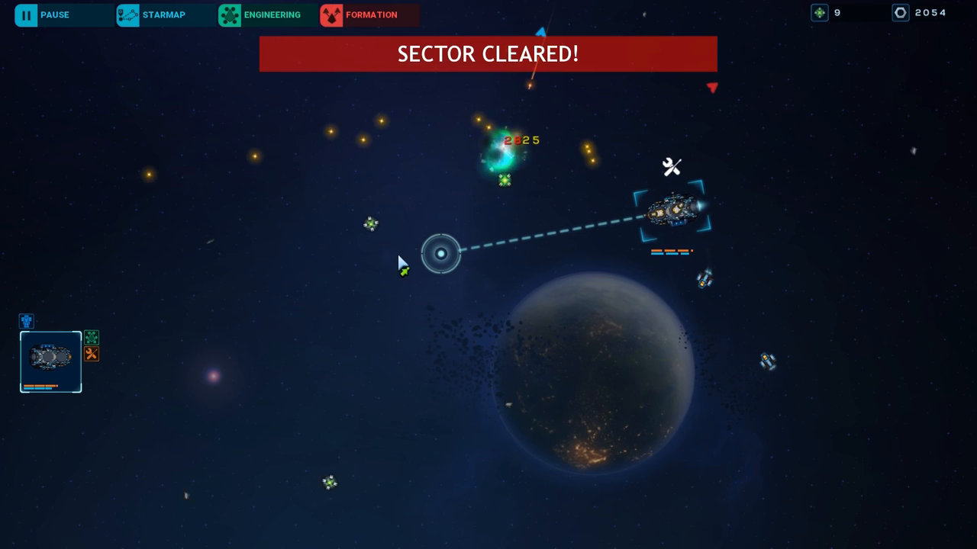
left_click(164, 15)
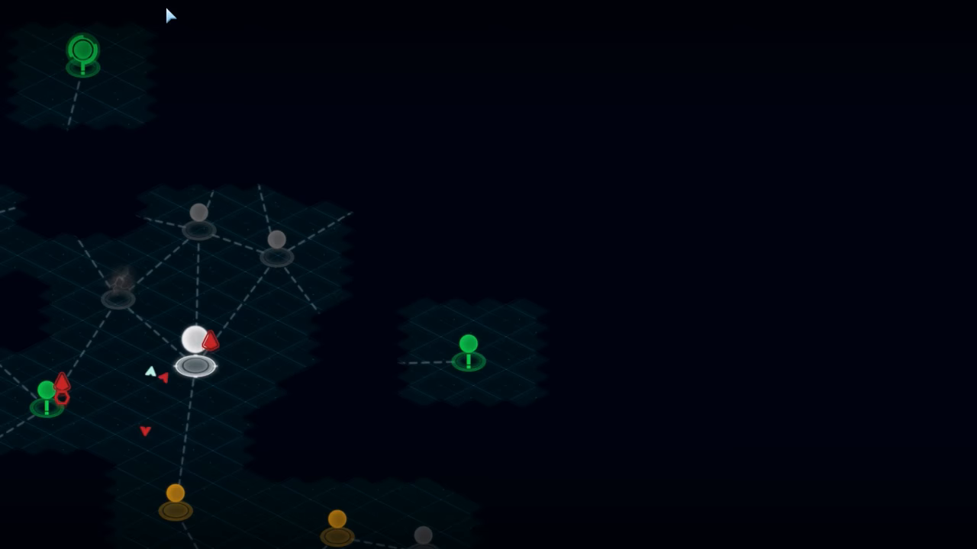
Step: Pick the neighbouring enemy-held system on the star map and jump to RK-7218
left_click(469, 355)
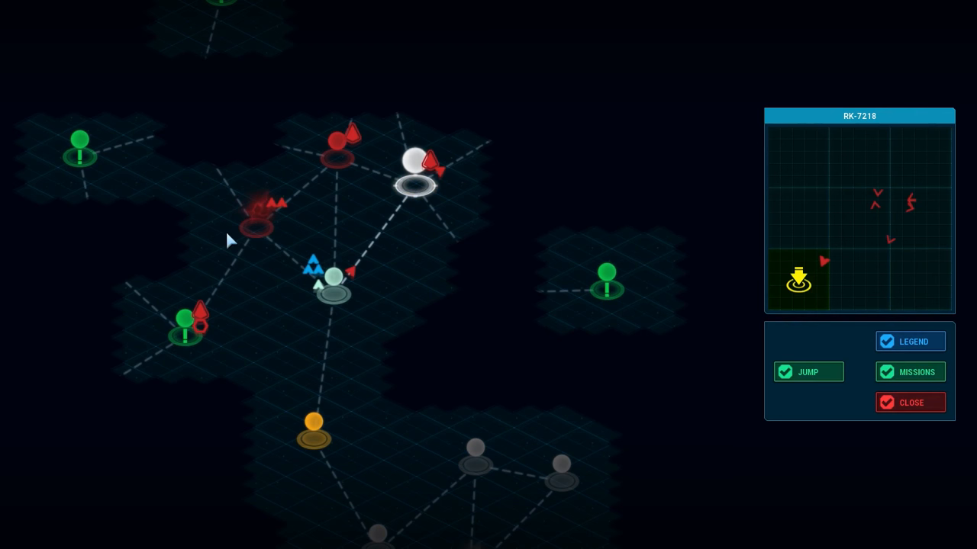
left_click(807, 372)
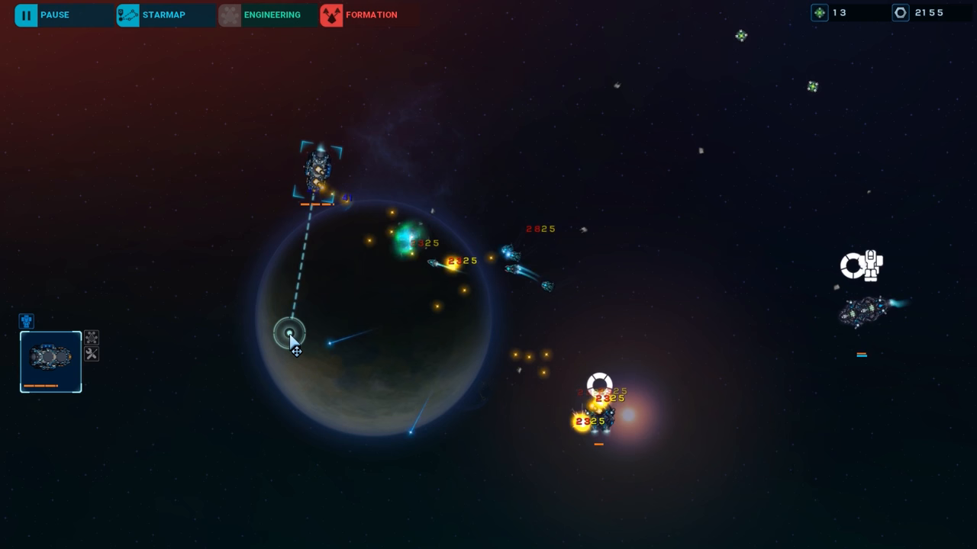
mouse_move(175, 29)
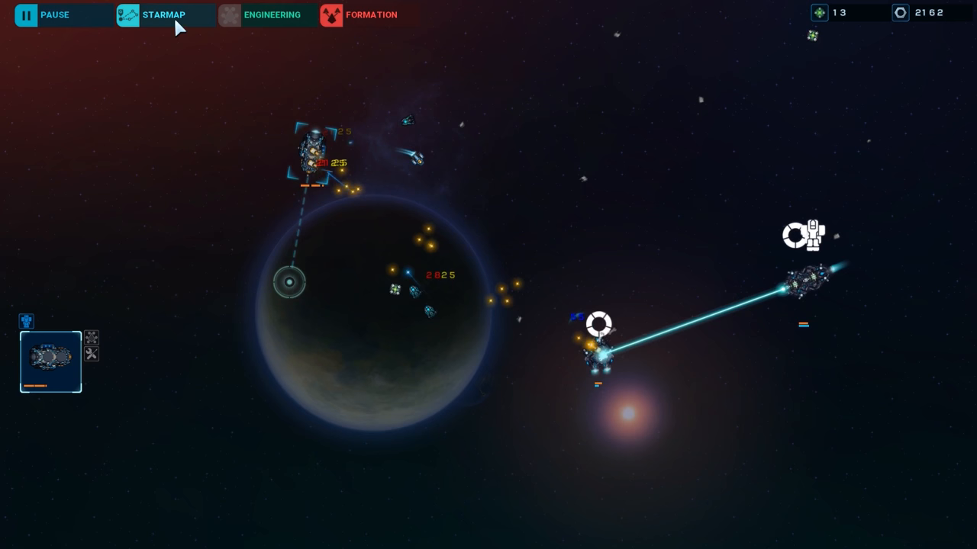
Step: Charge the jump drive from STARMAP while the red-hulled flagship keeps fighting
left_click(164, 15)
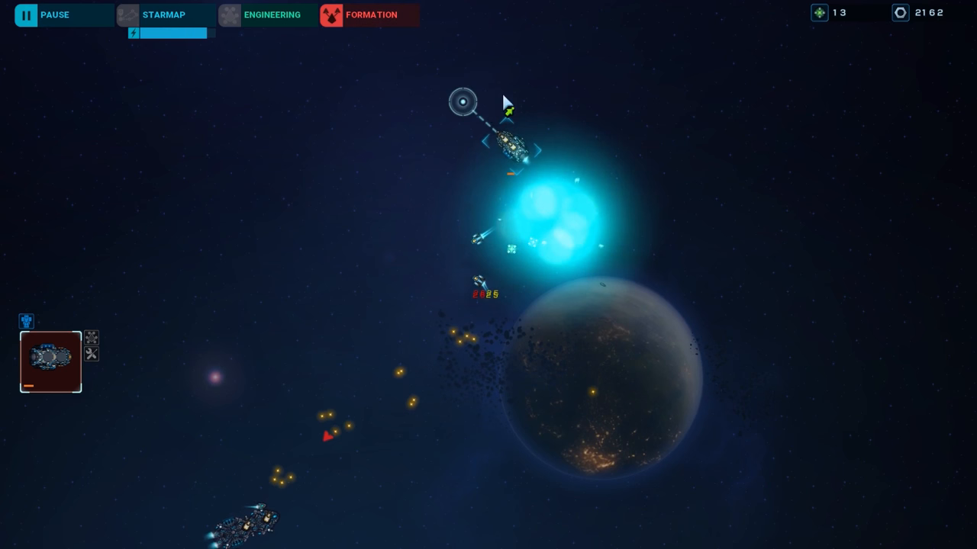
Step: Move the damaged flagship past the explosion to the blue planet's upper right
left_click(163, 14)
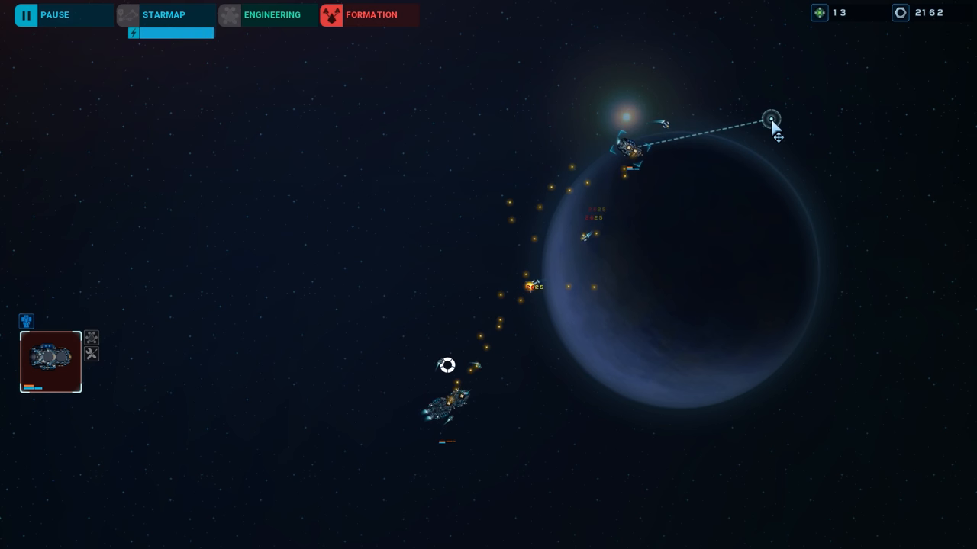
left_click(163, 15)
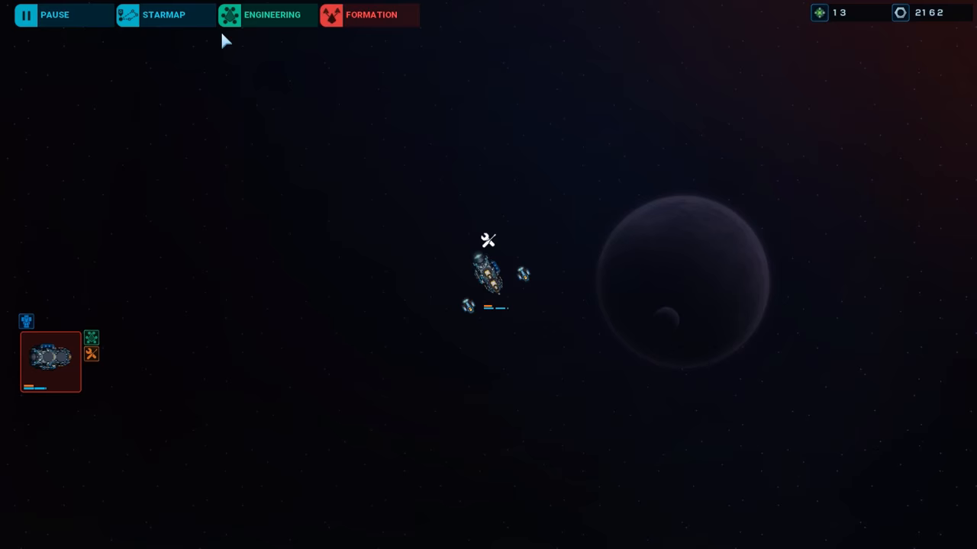
Step: Destroy the remaining enemies, repair the flagship, and view the BSE Guardian's cargo hold
left_click(163, 14)
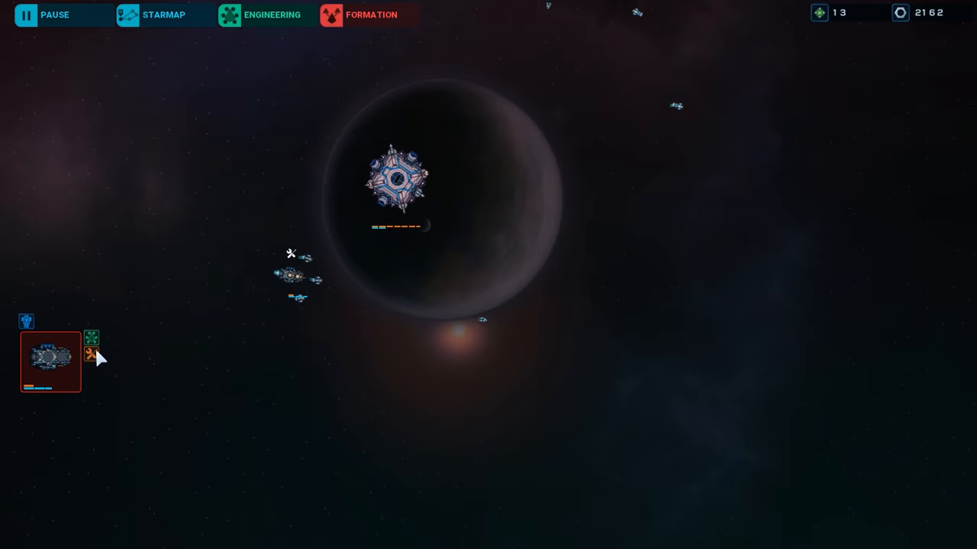
left_click(164, 14)
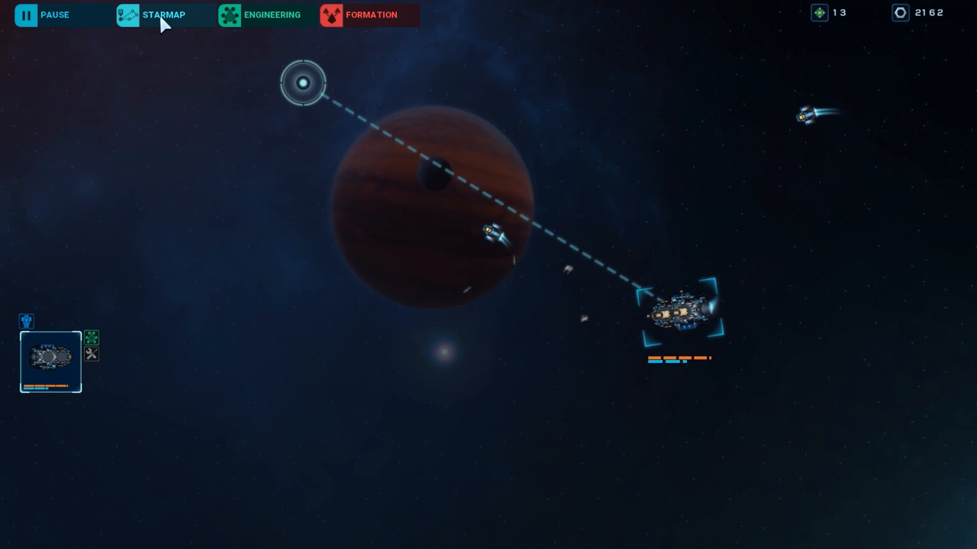
left_click(163, 15)
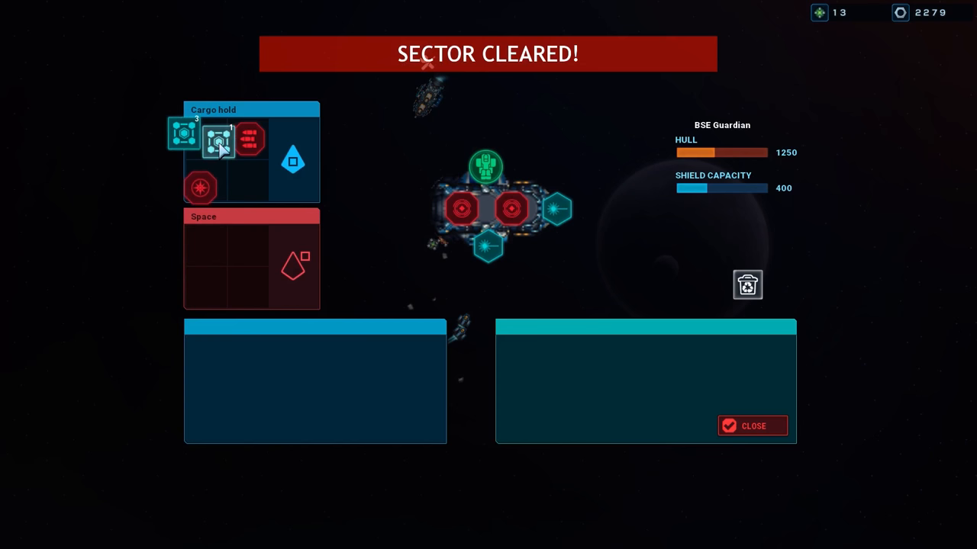
Step: Stack four upgrade kits and buy the Schillae Ion Cannon MK2 Burst upgrade
left_click(751, 425)
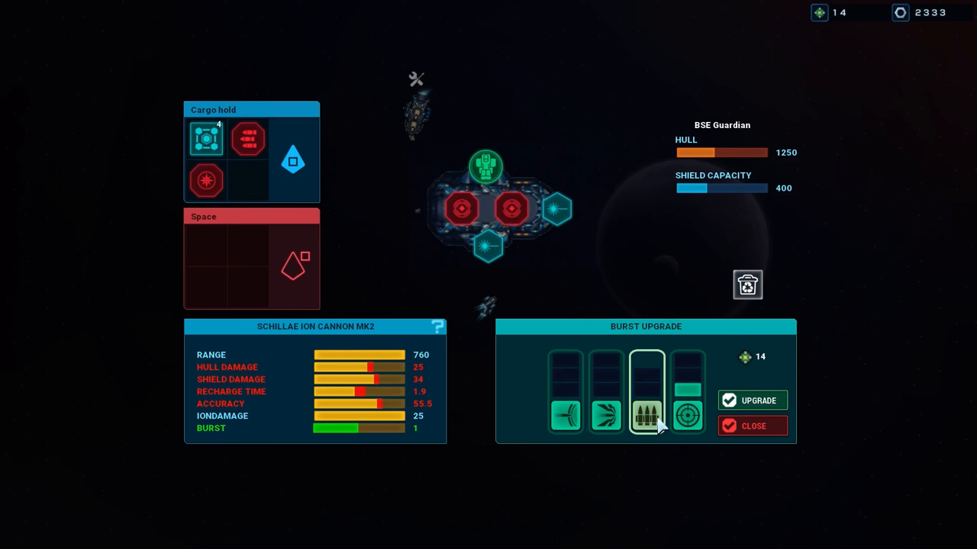
mouse_move(752, 401)
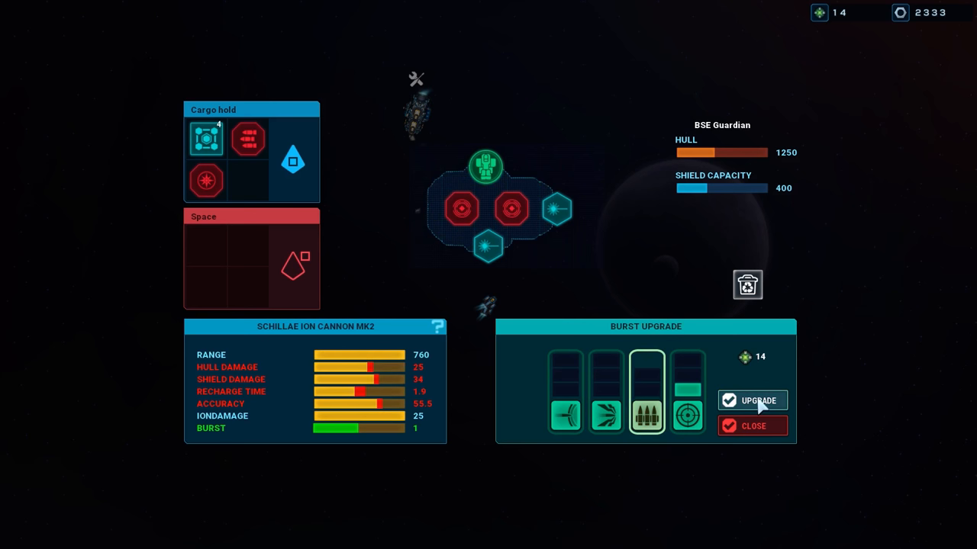
left_click(759, 400)
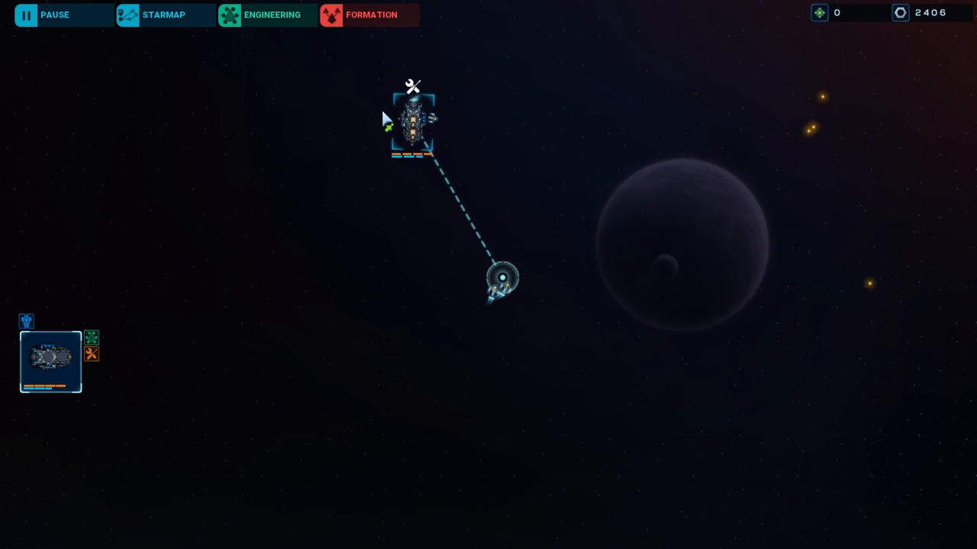
Step: Jump from the star map to the next sector beside the large blue planet
left_click(163, 14)
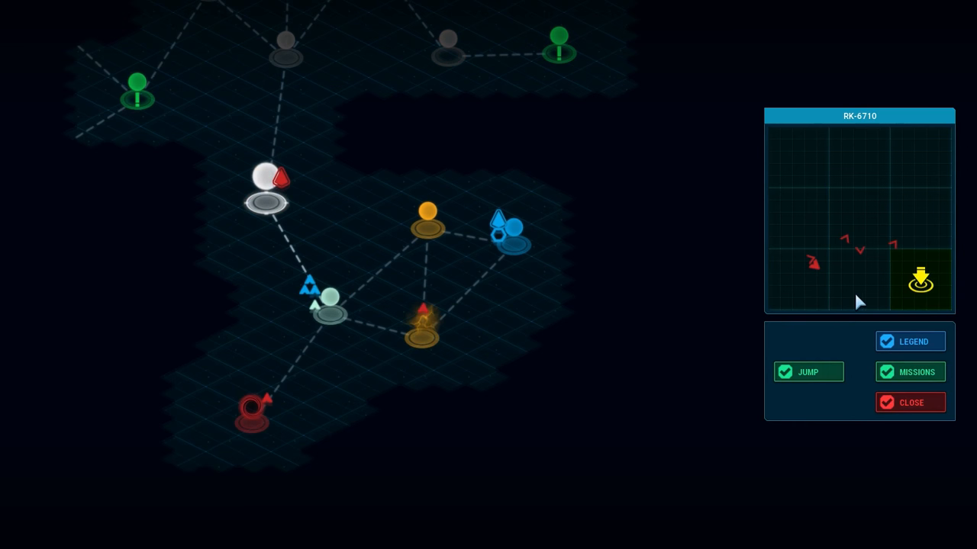
left_click(807, 372)
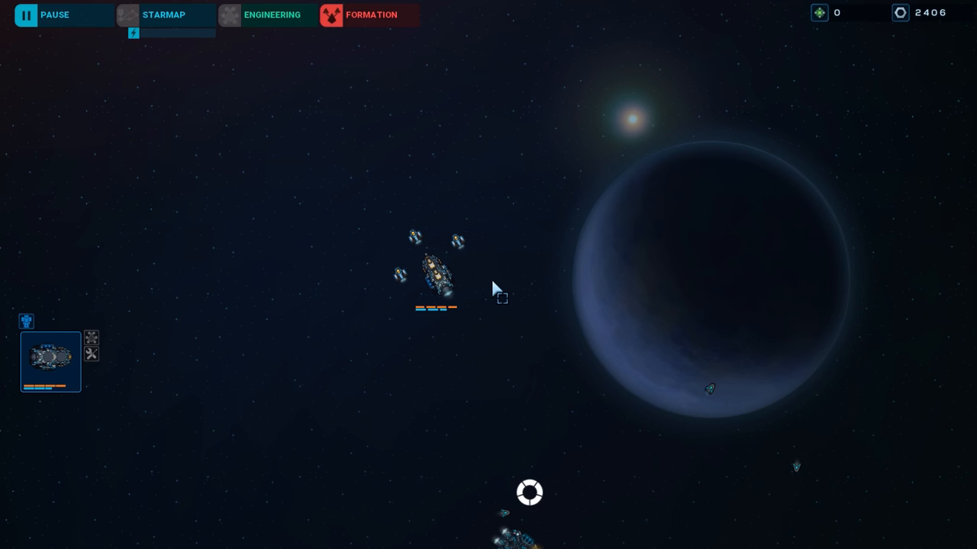
Step: Command the carrier against attackers near the blue planet, then open the RK-374 star map
left_click(297, 233)
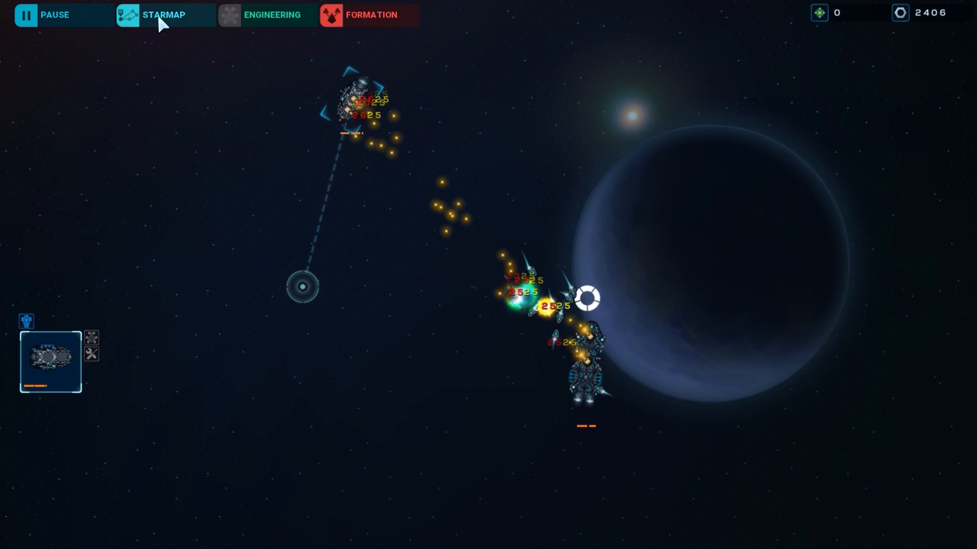
left_click(163, 15)
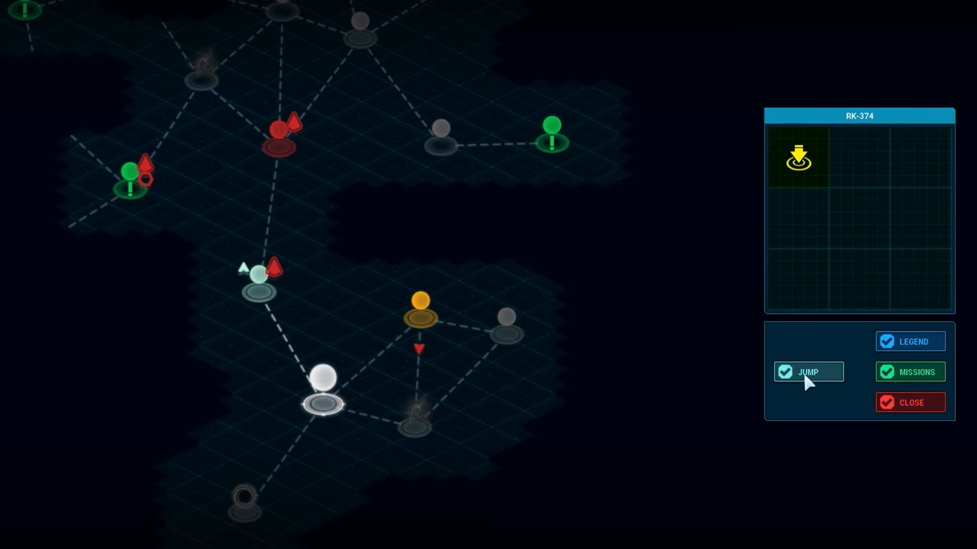
Step: Jump away, lose the flagship, and dismiss the 1814-point final score screen
left_click(808, 372)
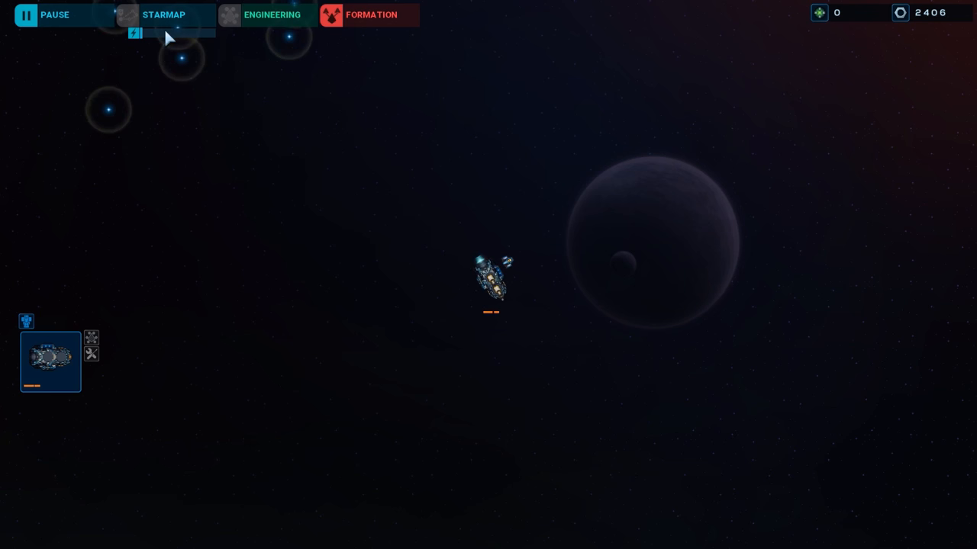
left_click(648, 366)
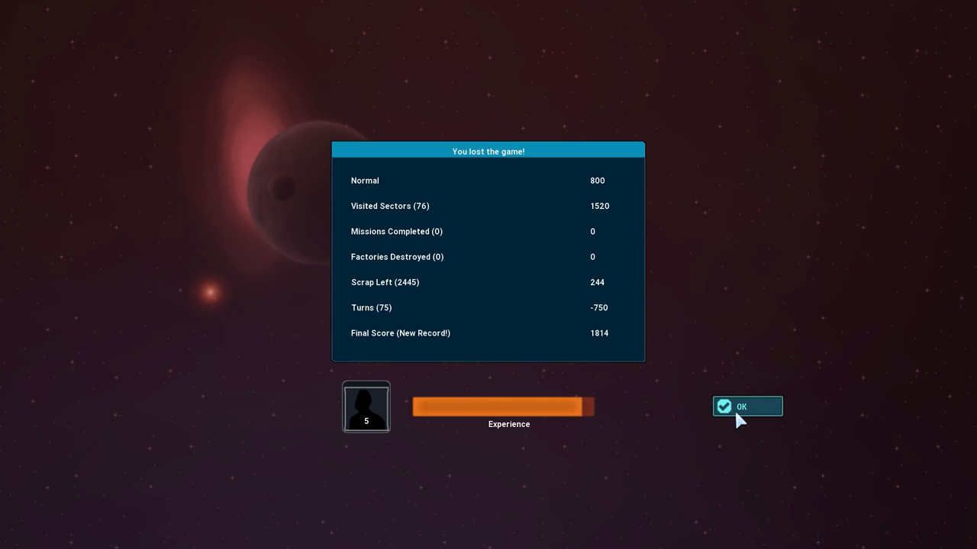
left_click(746, 406)
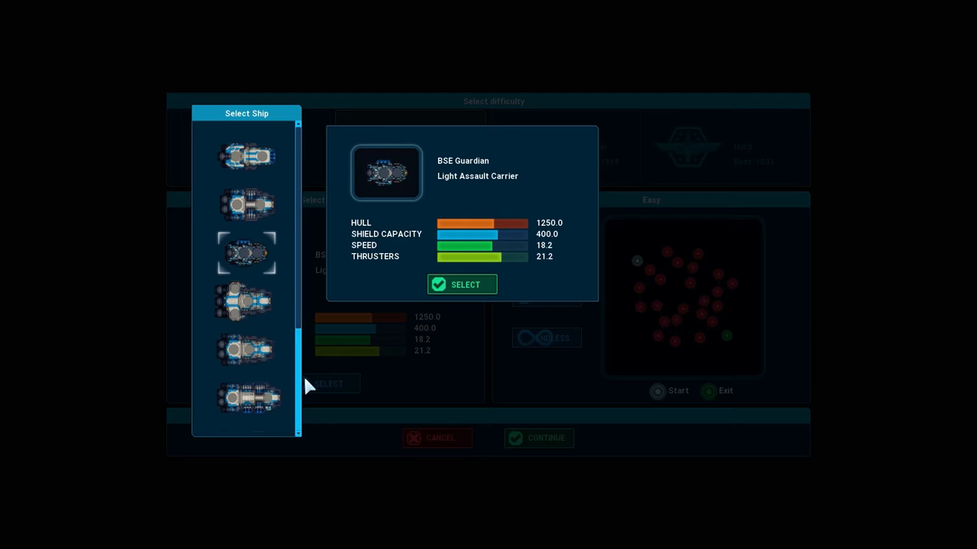
Step: Scroll the ship list and select the BSE Resolution heavy assault carrier
scroll("down", 3)
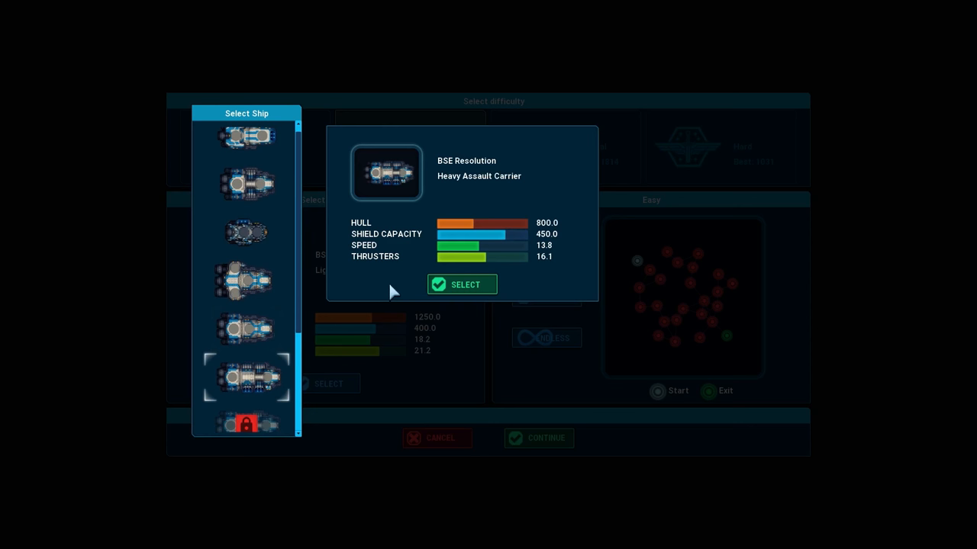
left_click(461, 284)
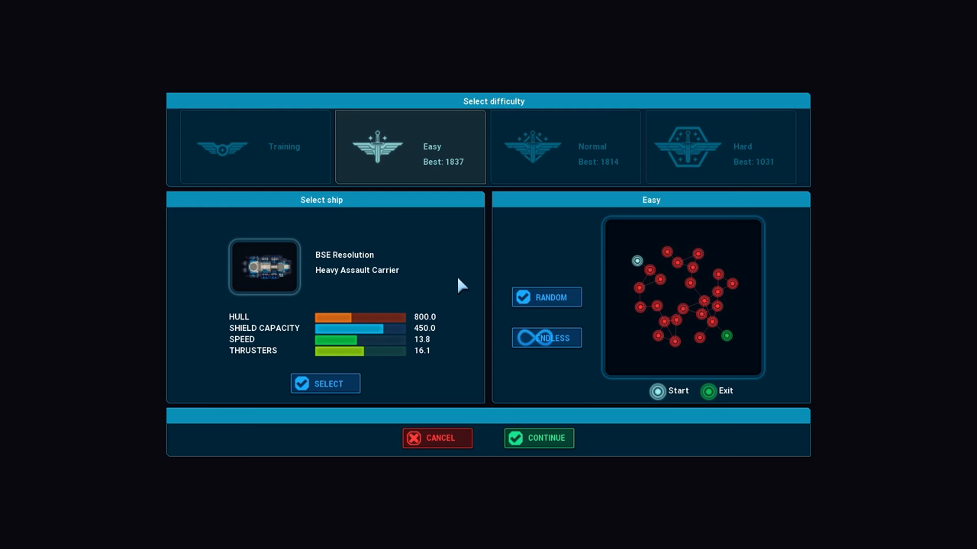